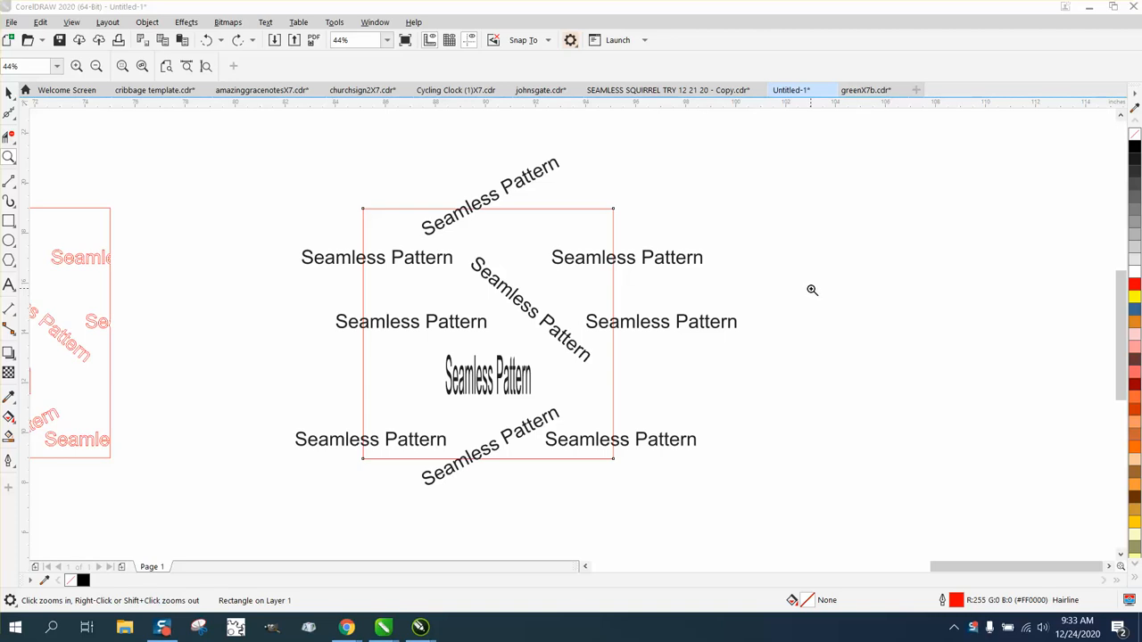
{"action": "mouse_move", "coordinate": [703, 180]}
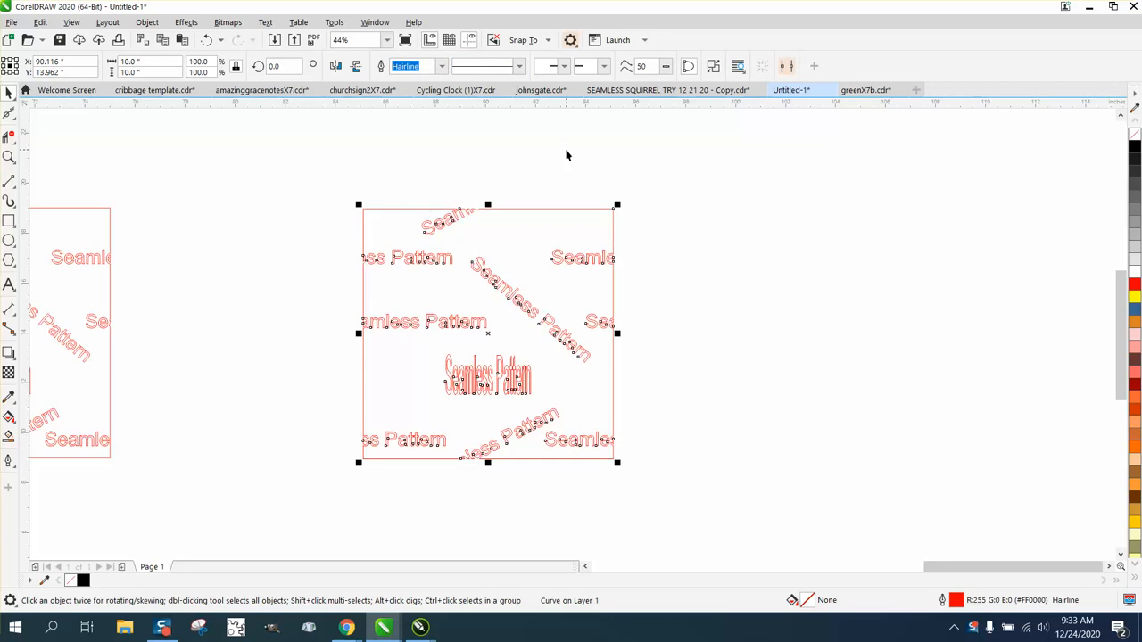
{"action": "mouse_move", "coordinate": [514, 199]}
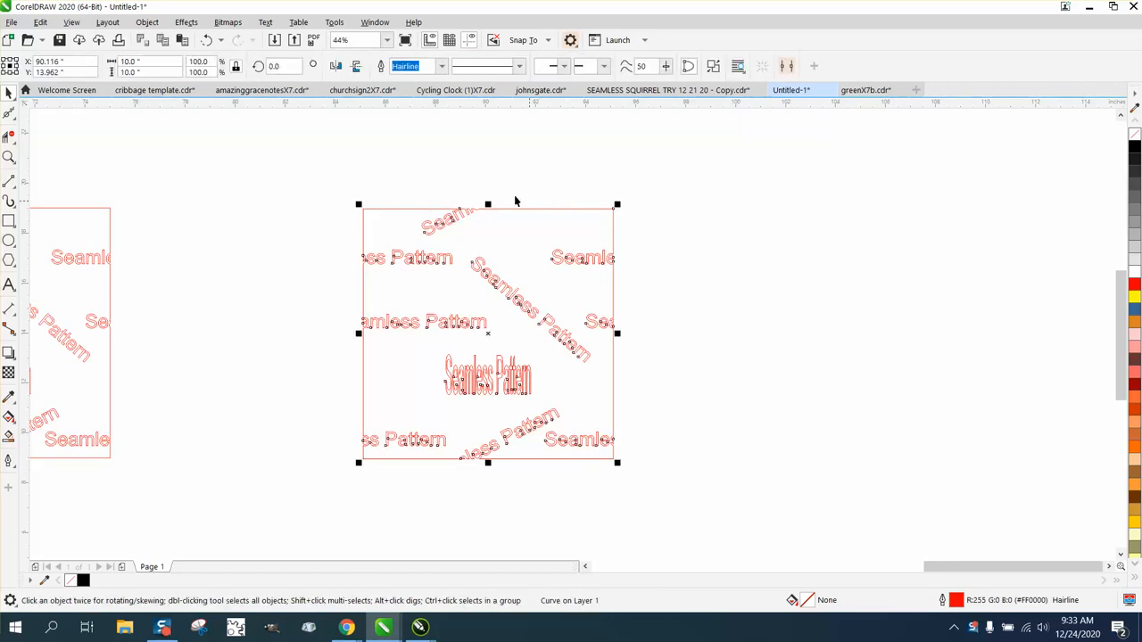
- Break the clipped text curve apart into 128 separate black-filled objects (Ctrl+K)
{"action": "left_click", "coordinate": [147, 21]}
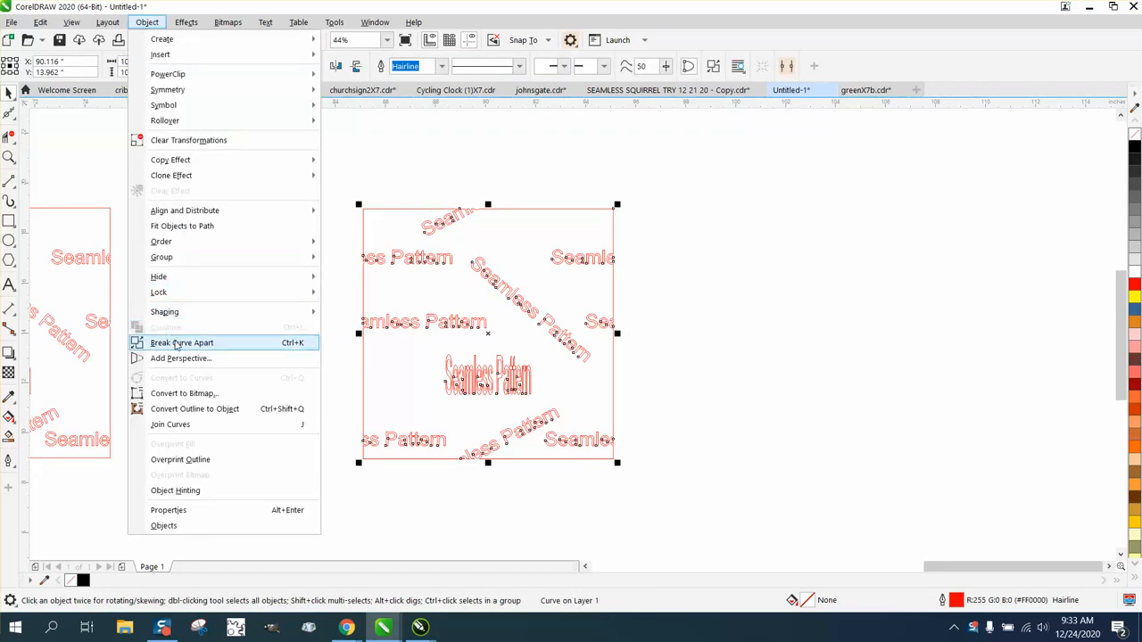
{"action": "left_click", "coordinate": [182, 342]}
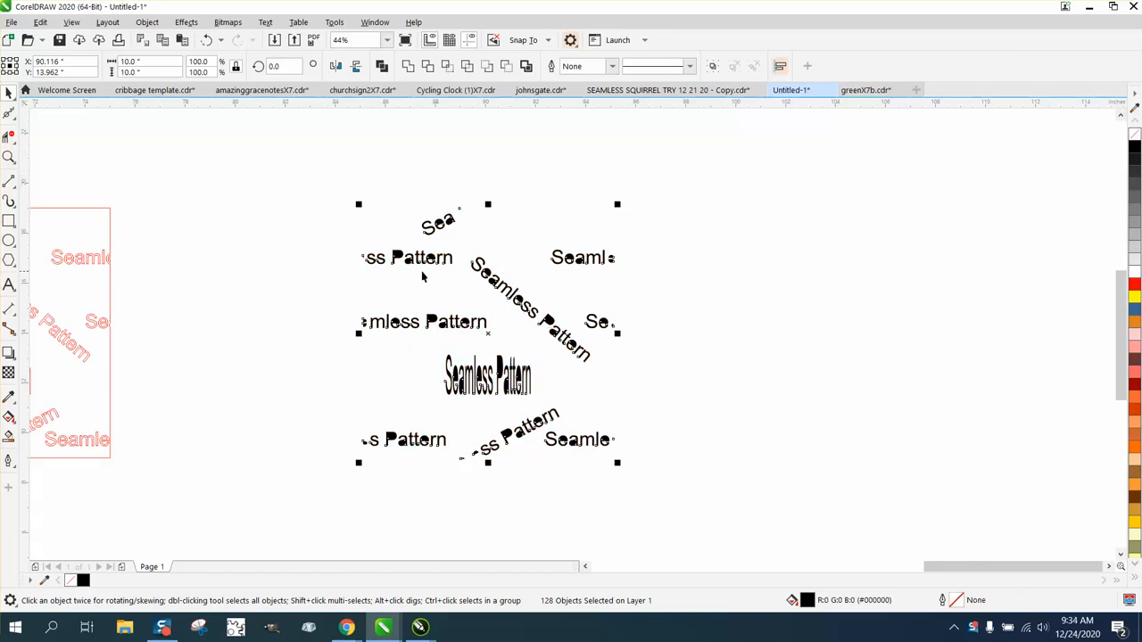
{"action": "mouse_move", "coordinate": [312, 153]}
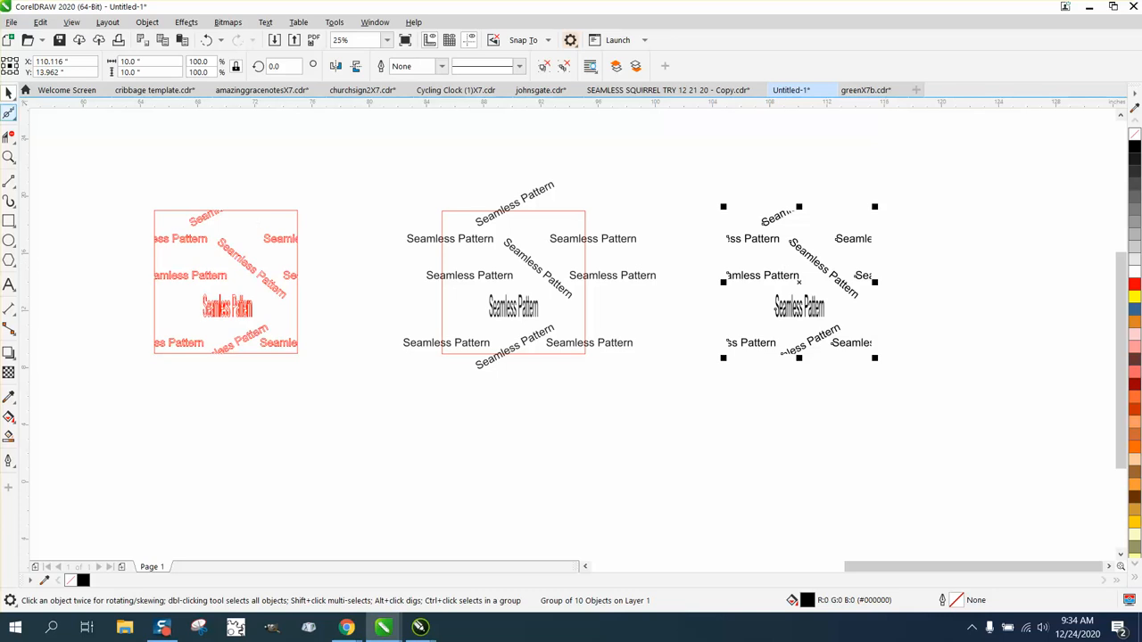
{"action": "mouse_move", "coordinate": [955, 396]}
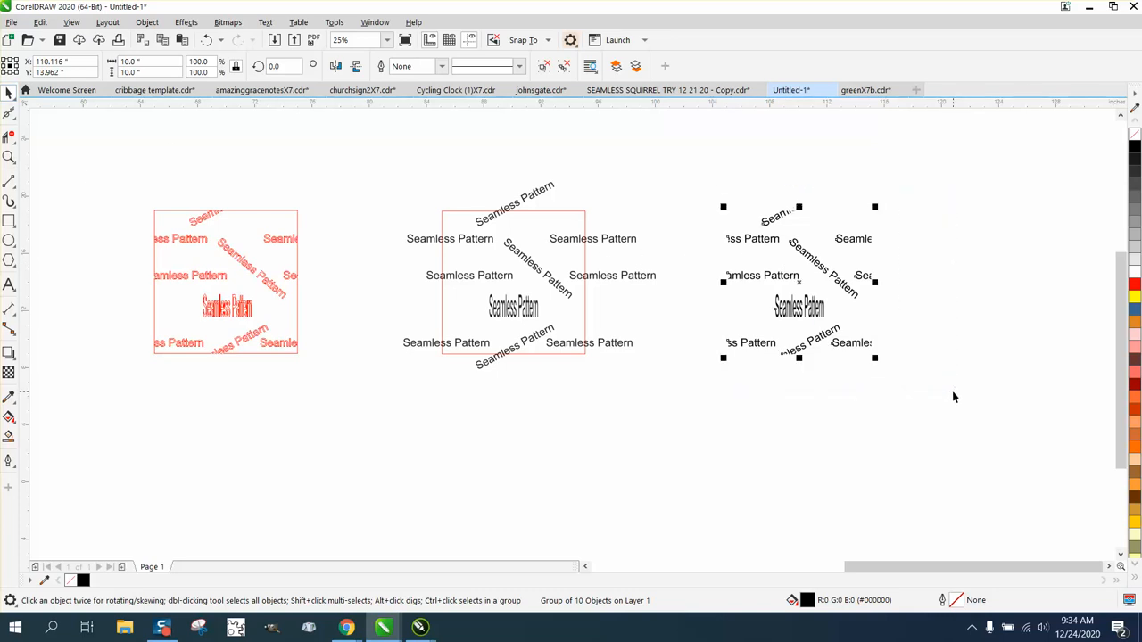
{"action": "mouse_move", "coordinate": [735, 304]}
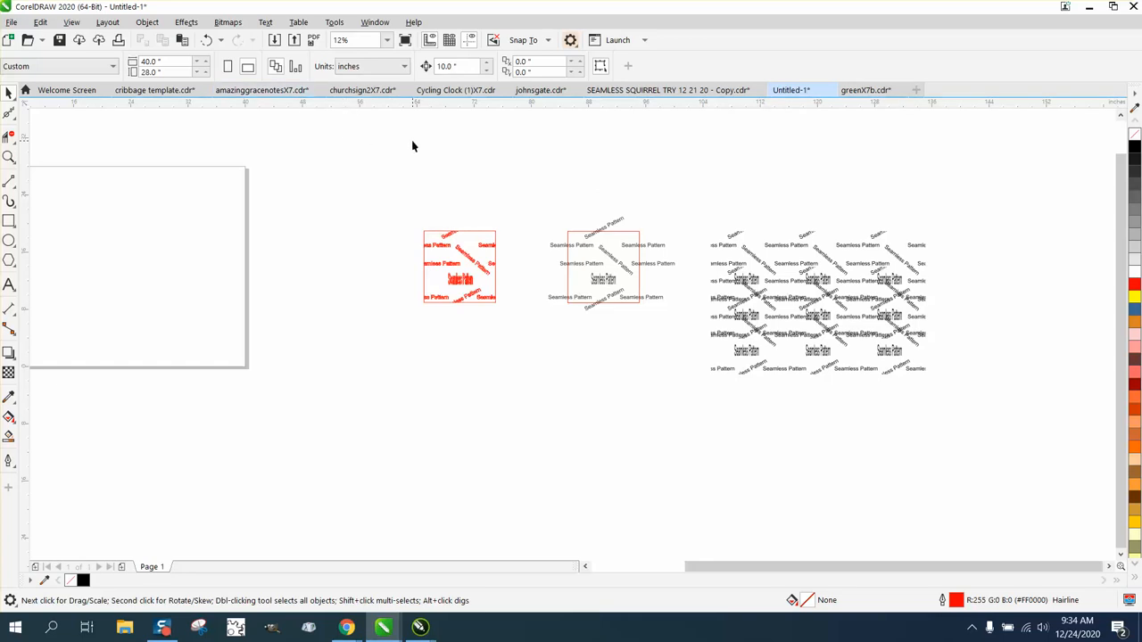
{"action": "mouse_move", "coordinate": [232, 150]}
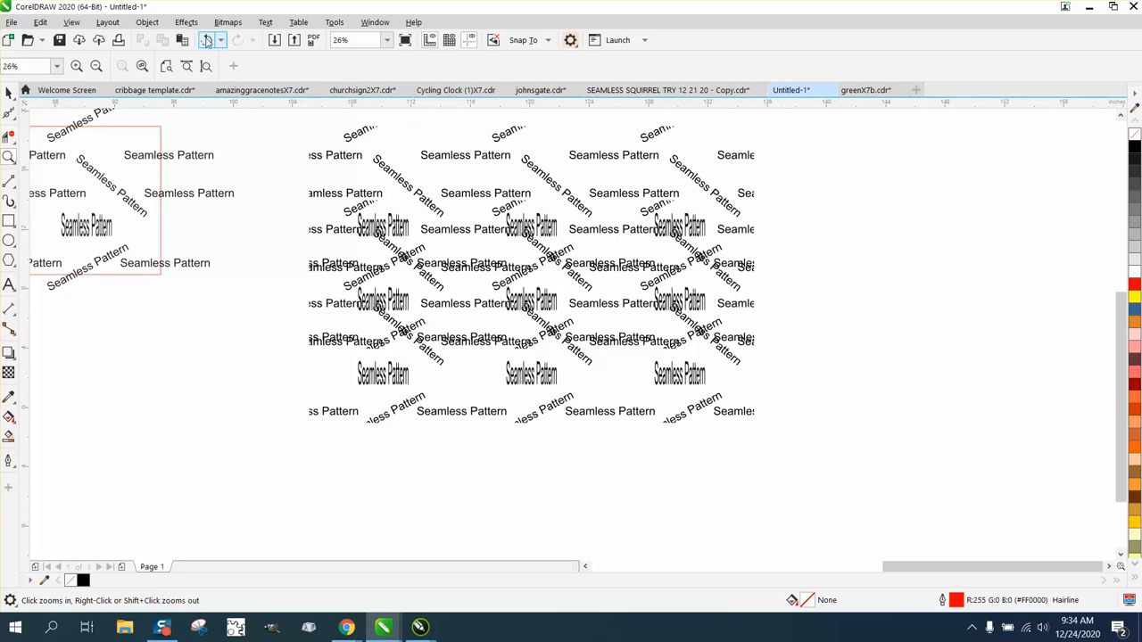
- Undo the last tile duplication, leaving a clean band of repeating text
{"action": "left_click", "coordinate": [207, 39]}
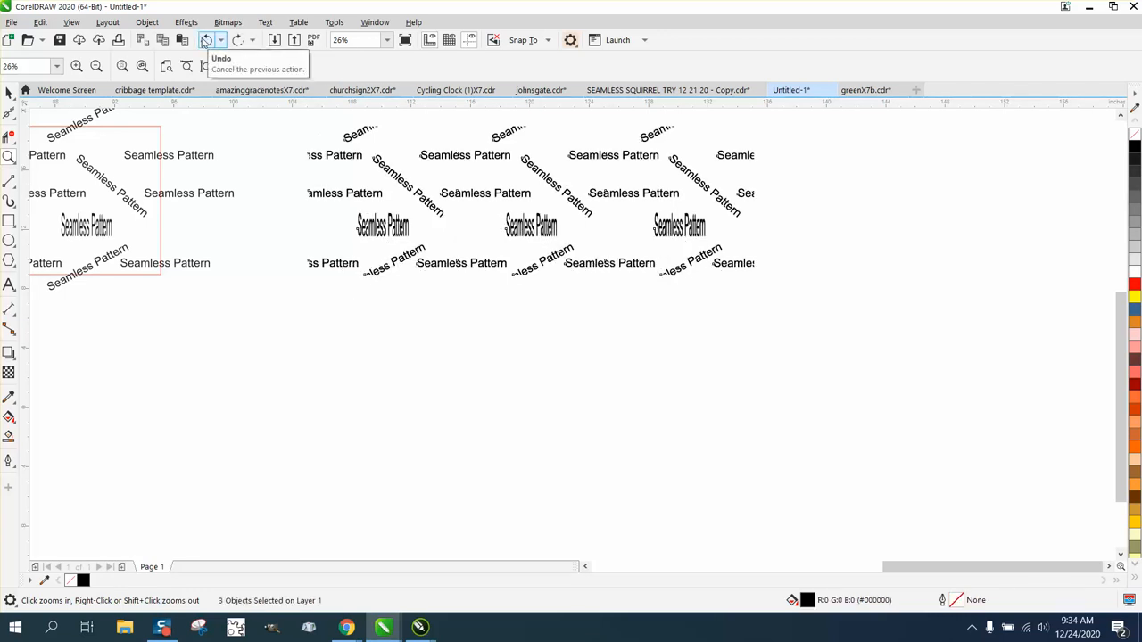